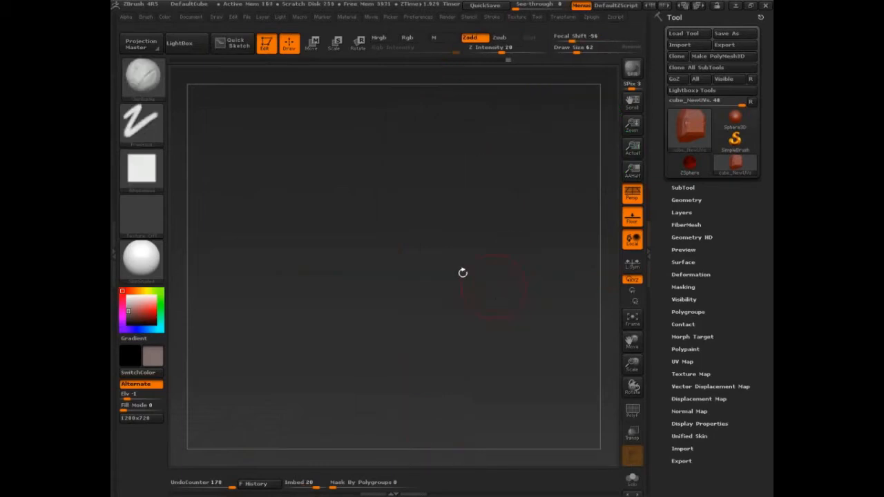
- Load the FaceStandardBrush project from LightBox, declining to save the current project
click(179, 43)
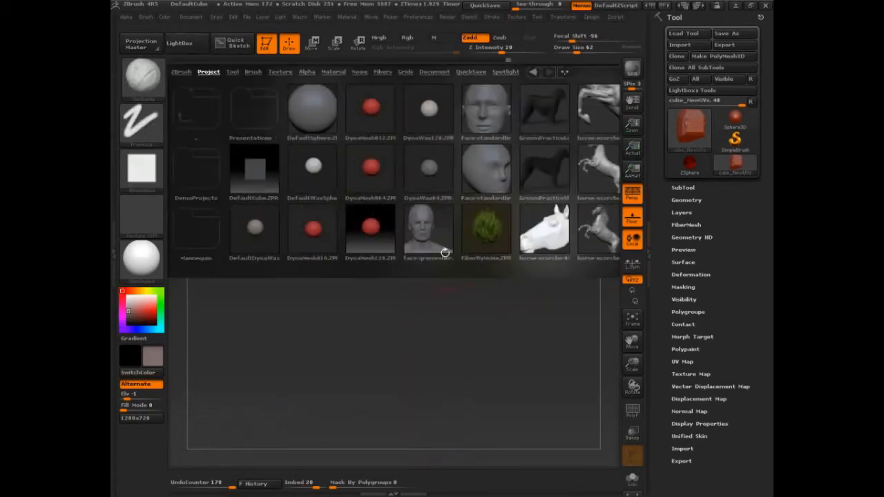
click(486, 109)
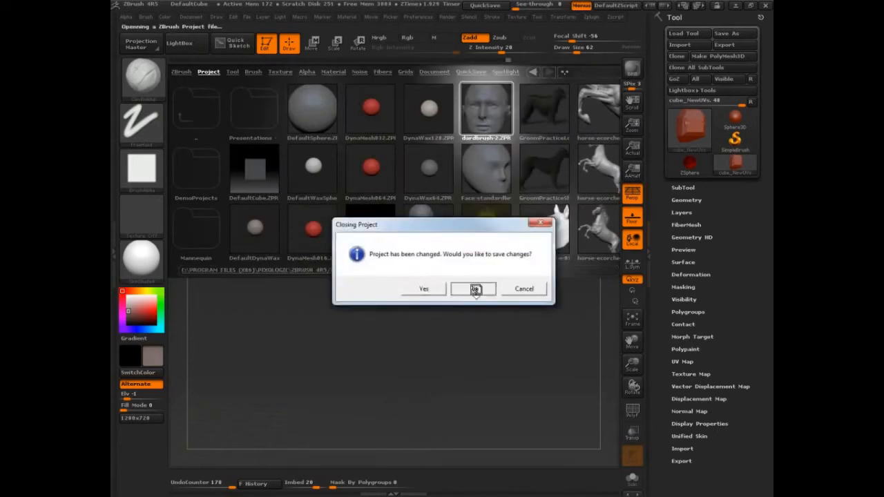
click(474, 288)
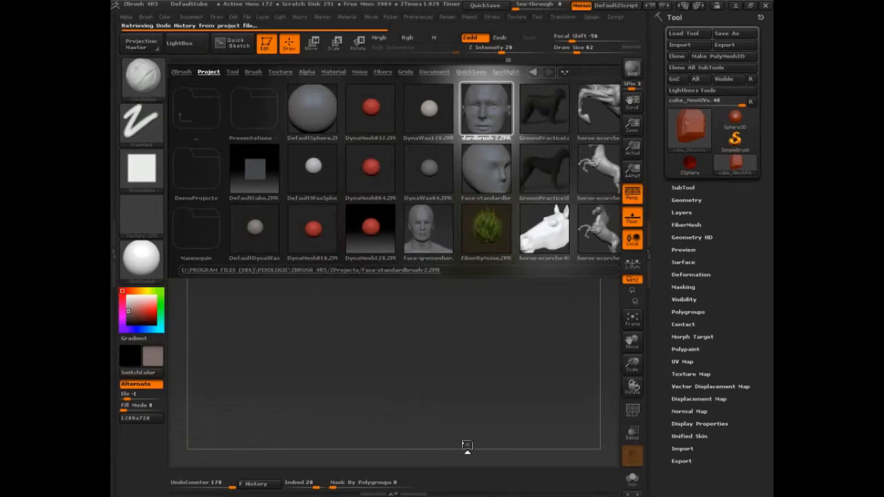
double_click(486, 107)
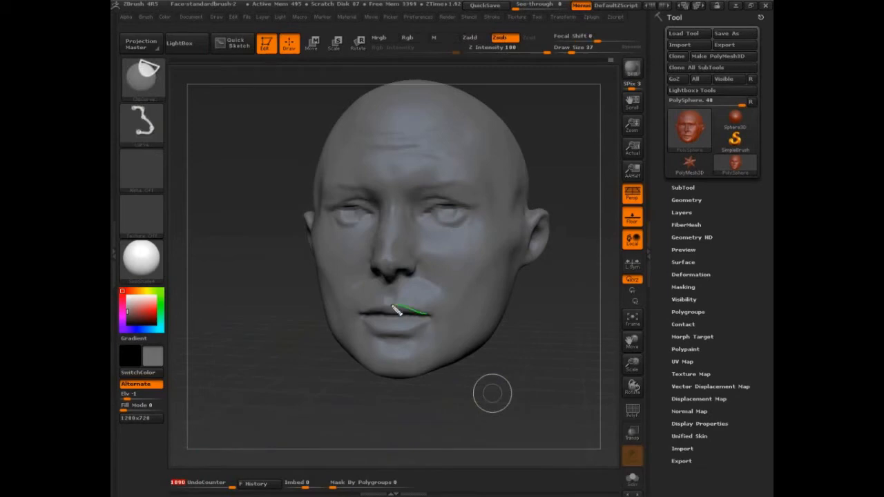
- Sketch green annotation strokes along the lips and above the brow
drag(408, 311, 458, 207)
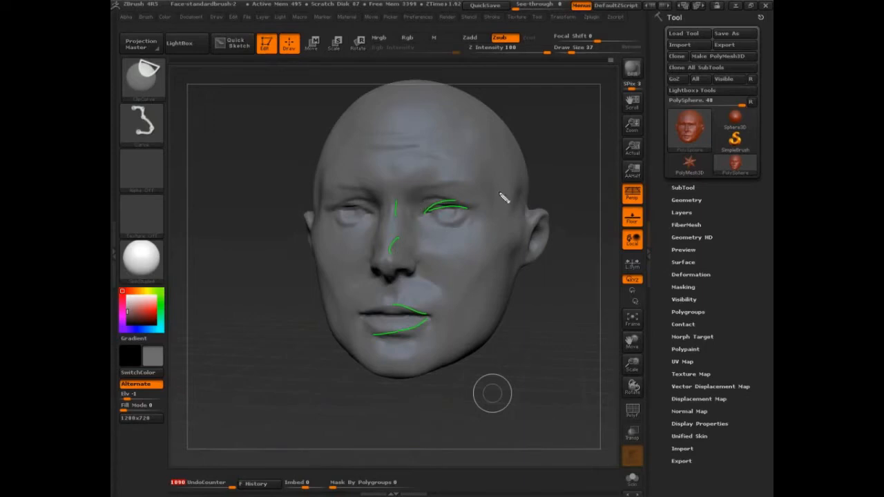
drag(486, 145, 559, 103)
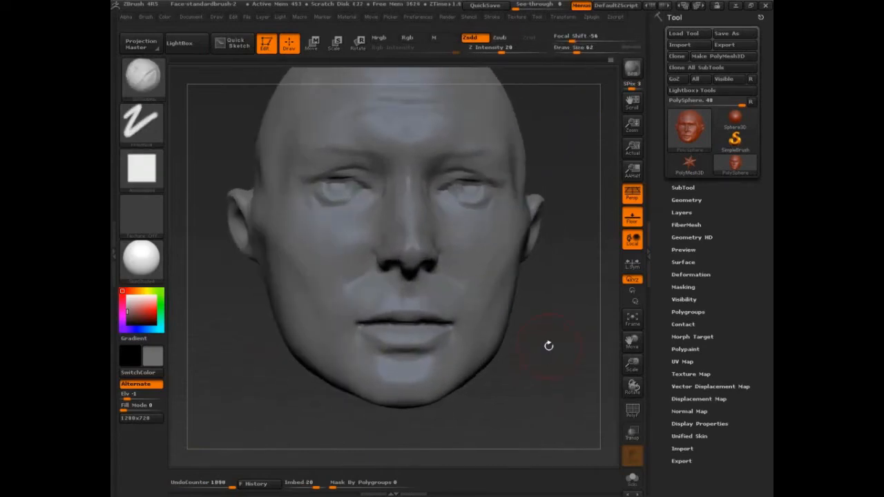
- Rotate the head on the canvas toward a three-quarter view of the face
drag(546, 345, 559, 342)
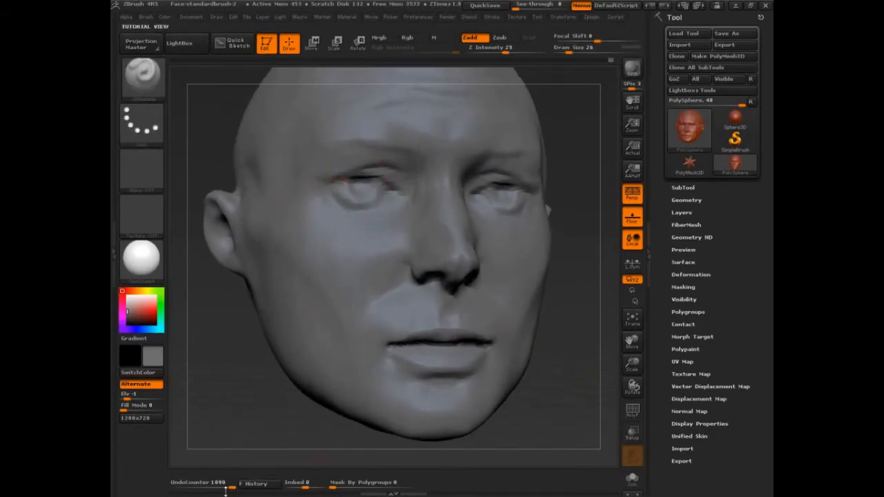
drag(372, 172, 366, 184)
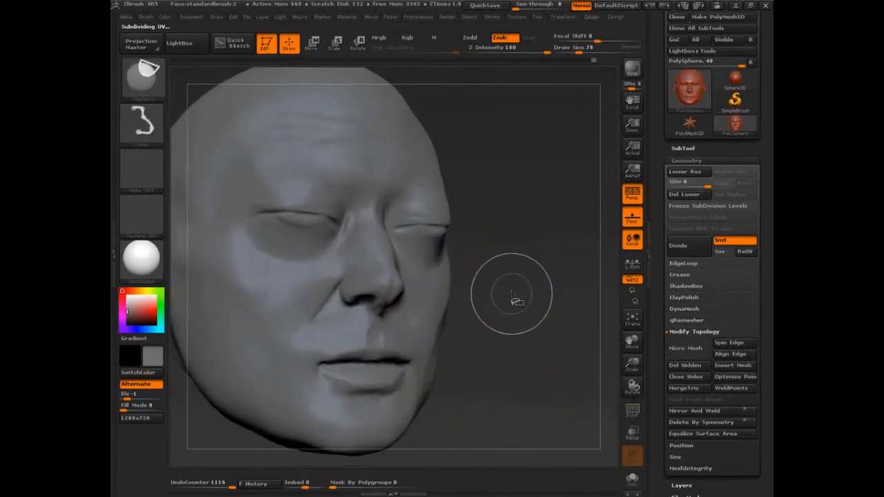
- Add a subdivision level to the head mesh via Tool > Geometry Divide
drag(511, 293, 301, 207)
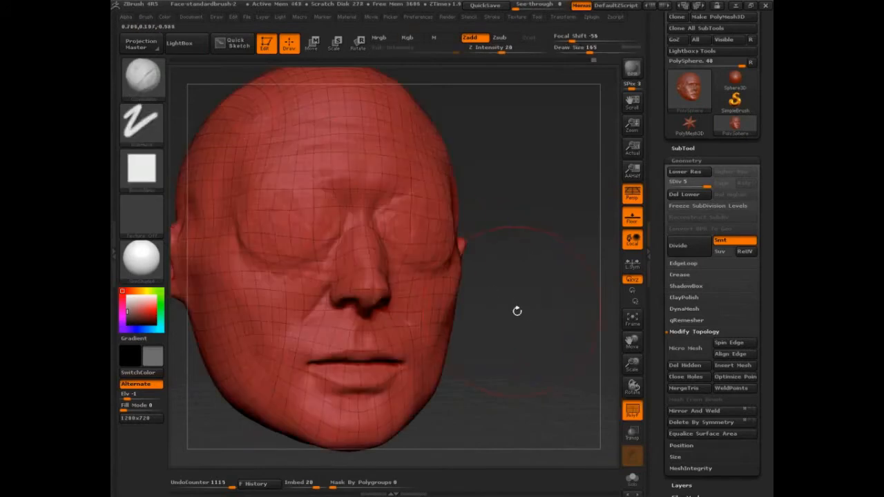
- Show the PolyF wireframe on the head and sketch direction marks around the eye
drag(517, 310, 485, 348)
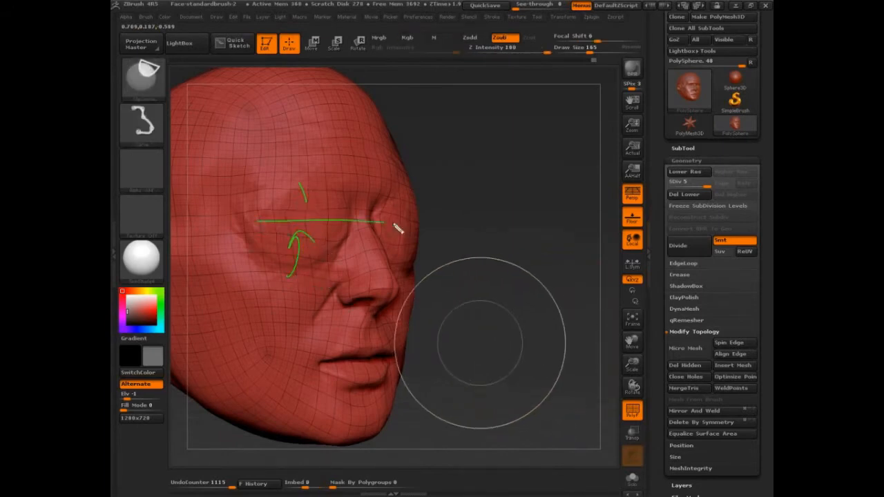
drag(398, 228, 462, 242)
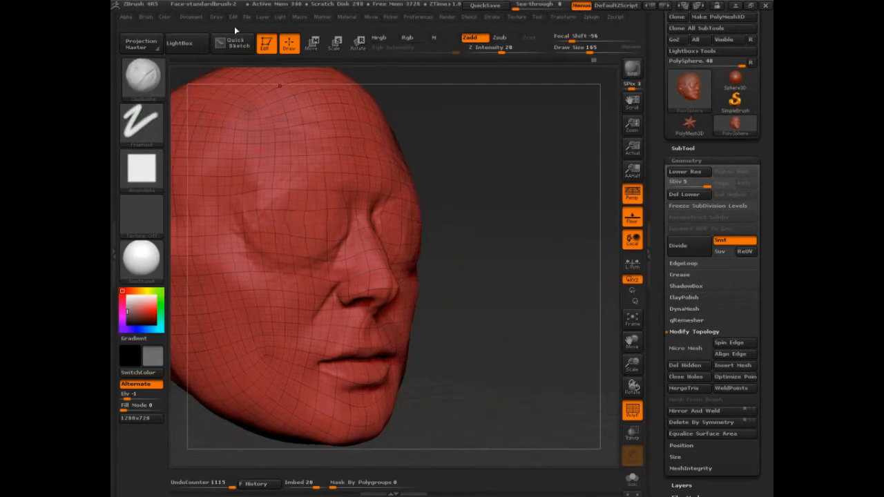
click(417, 16)
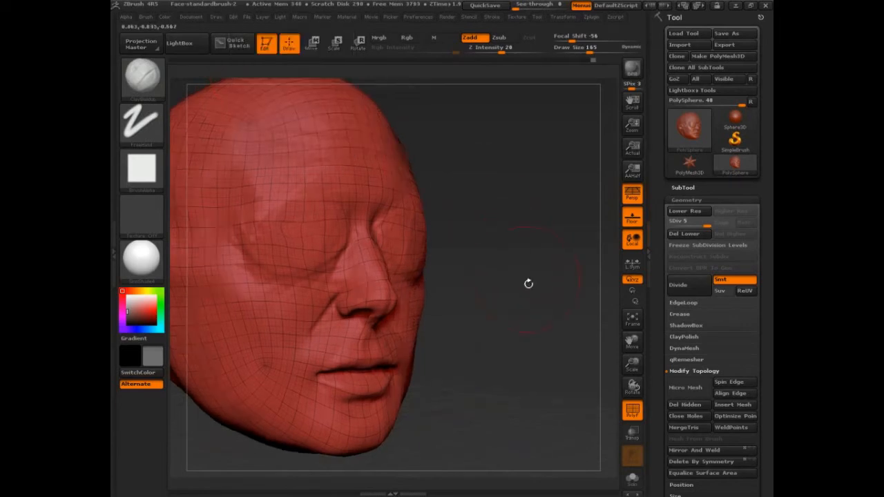
drag(527, 283, 574, 97)
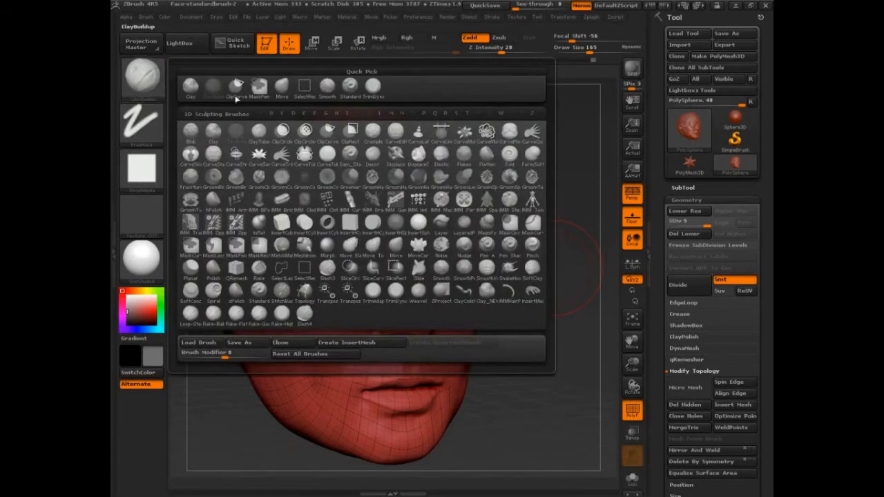
- Bring up the brush library and examine the ClayTubes brush
click(440, 248)
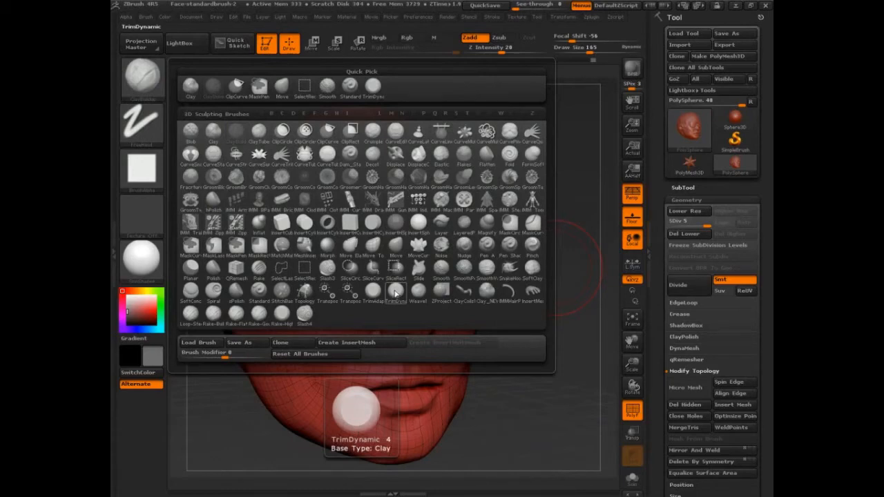
click(532, 155)
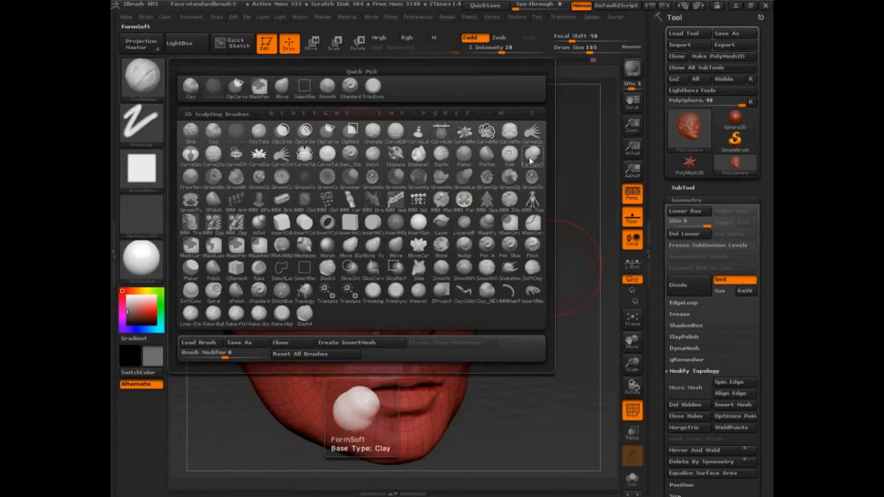
mouse_move(530, 160)
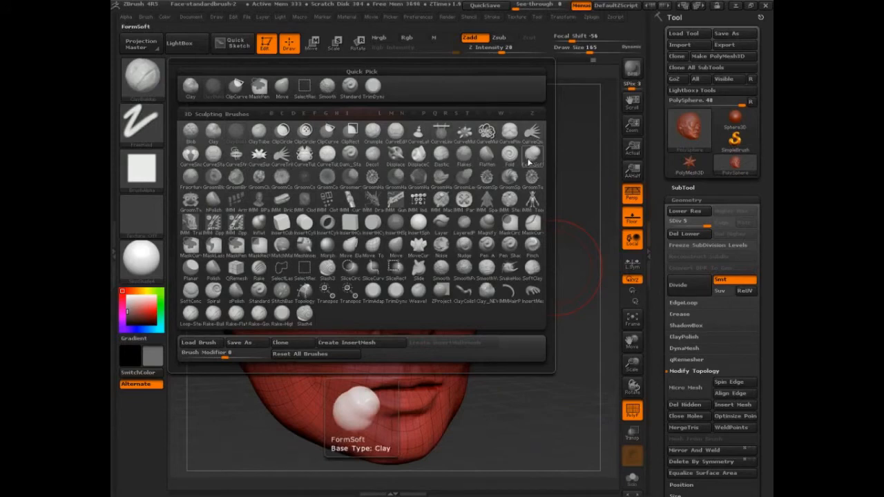
click(257, 133)
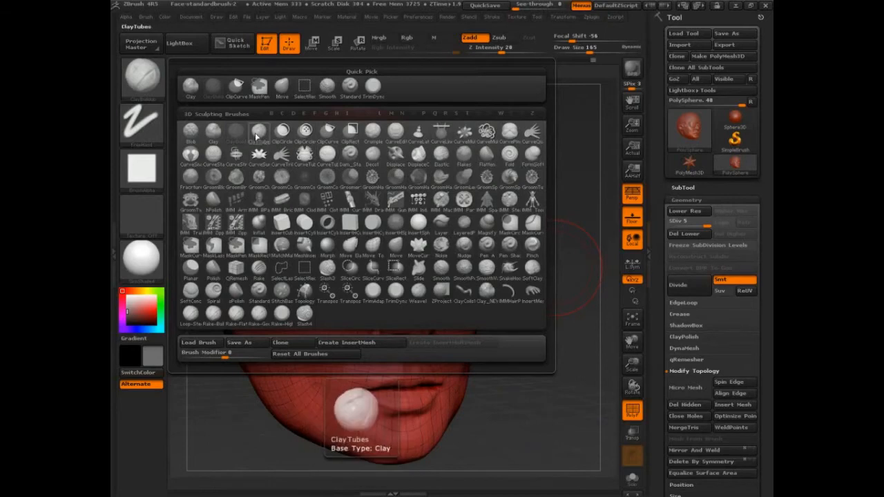
mouse_move(257, 138)
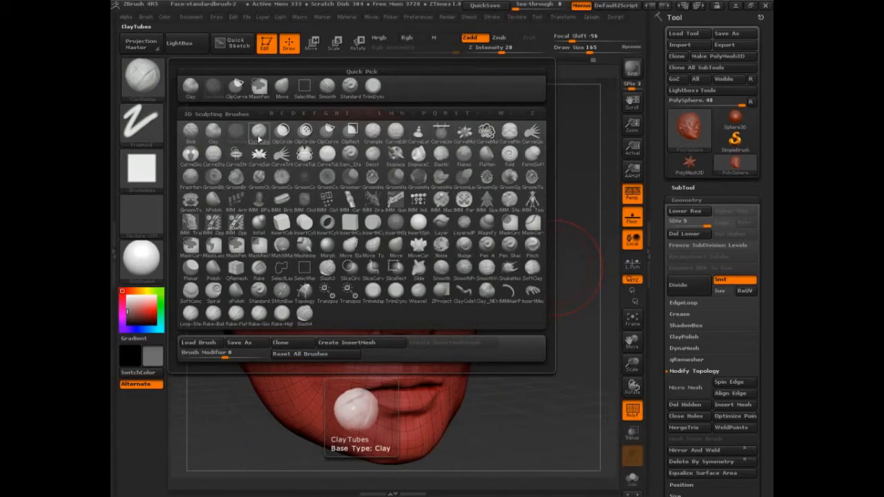
click(258, 132)
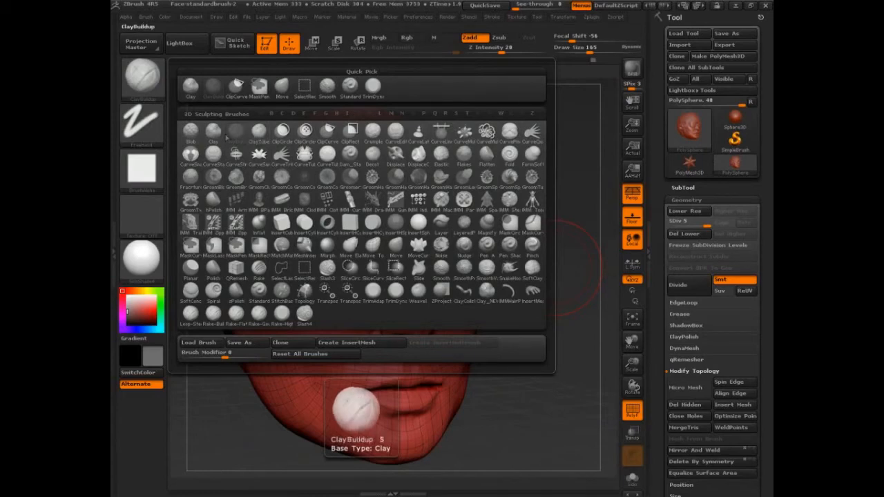
- Compare the ClayBuildup brush and settle on the Planar brush
click(191, 131)
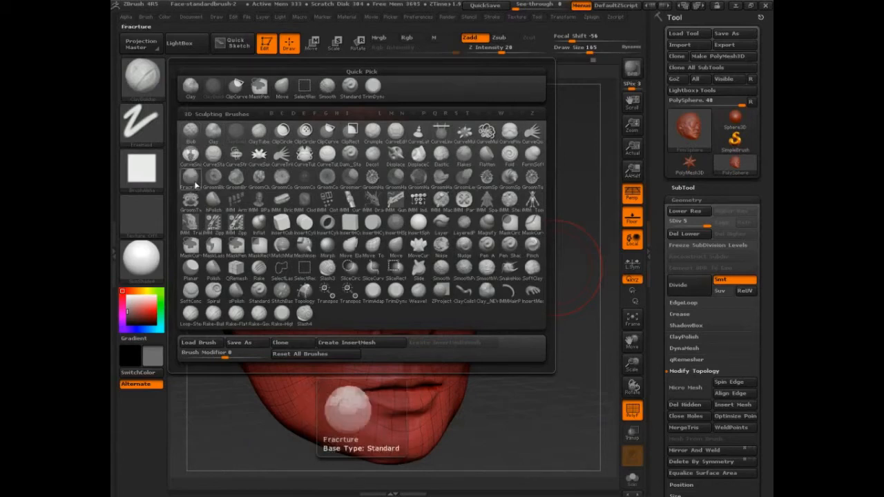
click(190, 270)
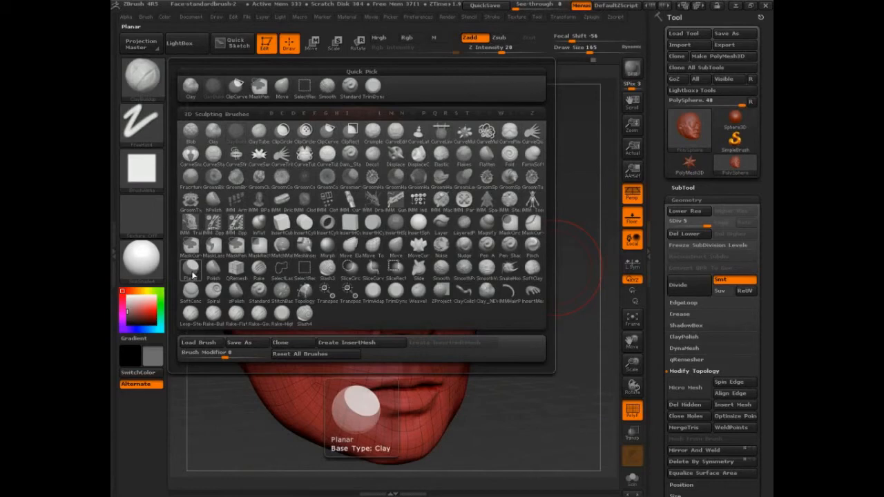
click(191, 269)
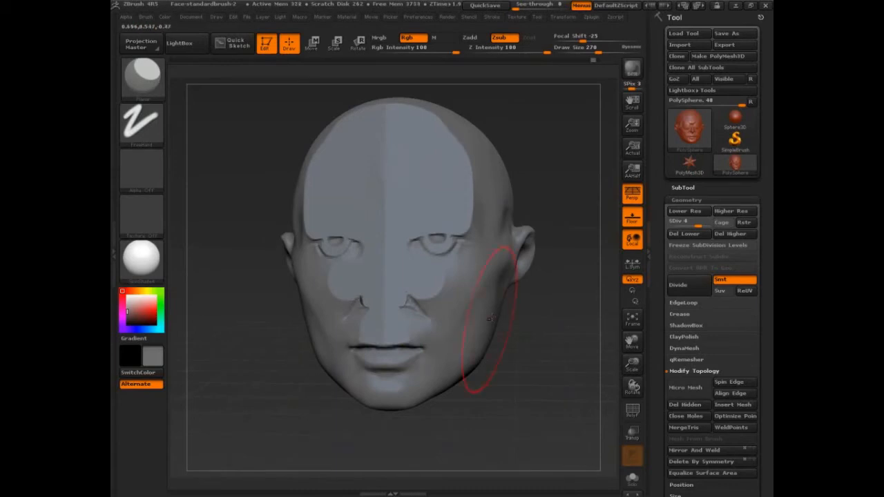
mouse_move(329, 364)
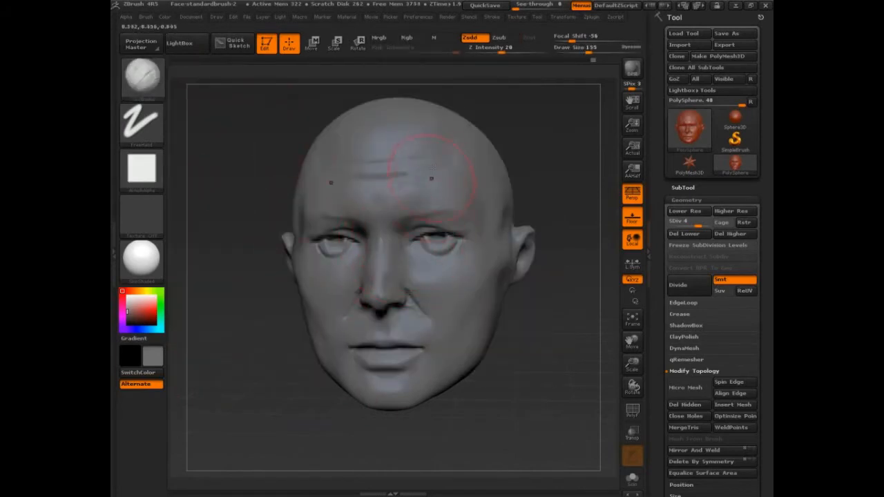
- Carve sharp V-shaped ridge strokes across the forehead and crown
drag(415, 194, 428, 165)
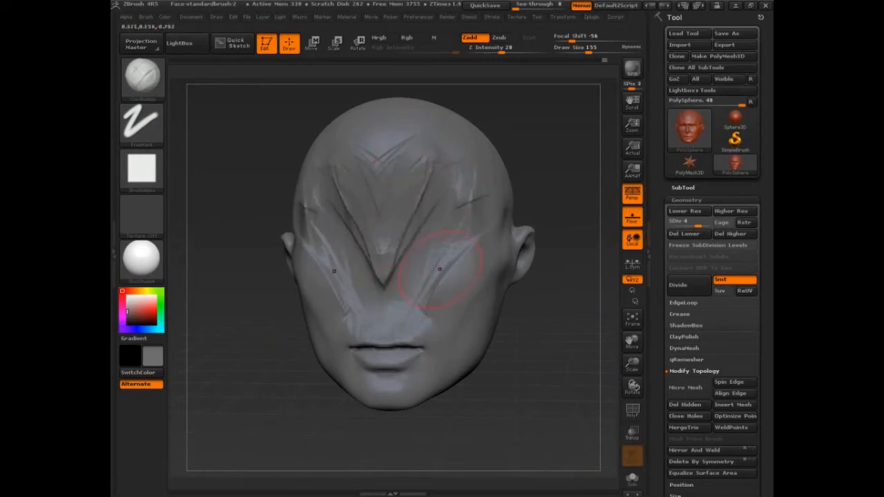
drag(435, 265, 394, 207)
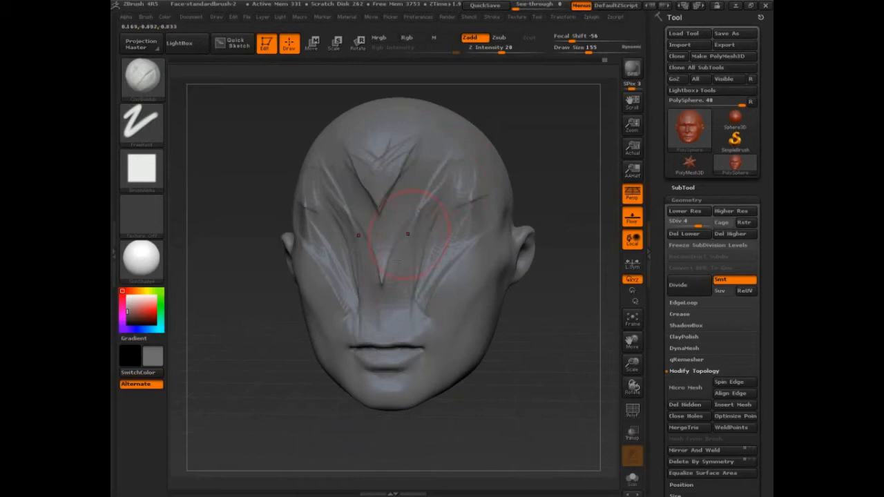
click(142, 77)
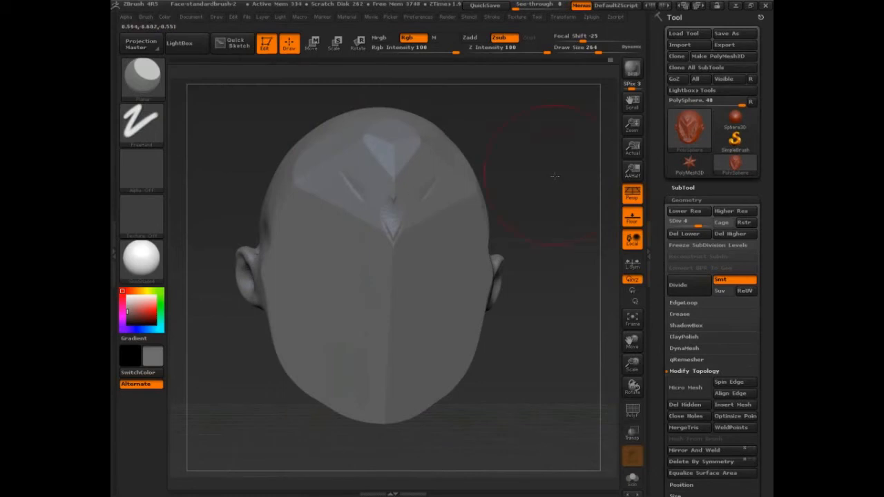
- Set the Picker orientation from Once Ori to Cont Ori
click(389, 17)
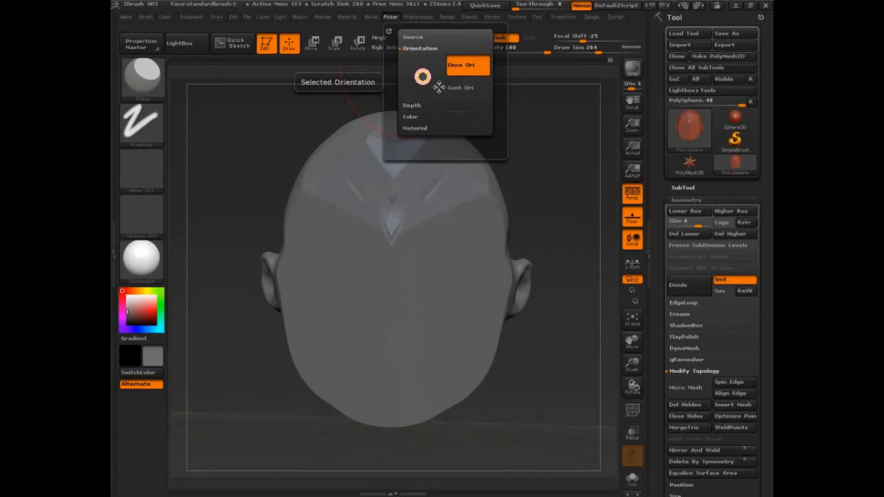
mouse_move(442, 89)
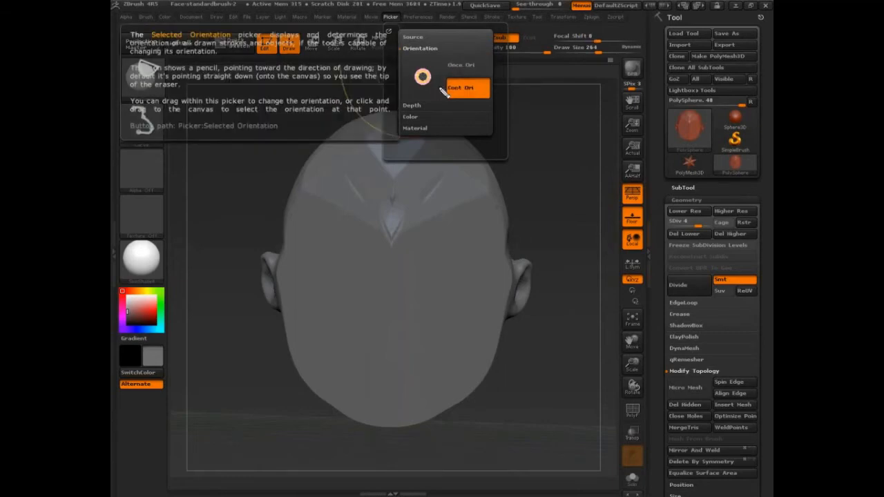
click(467, 89)
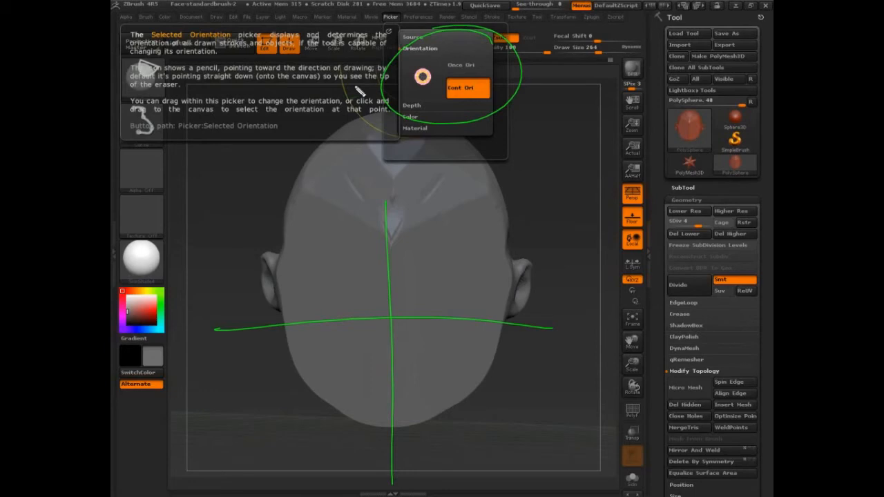
click(467, 65)
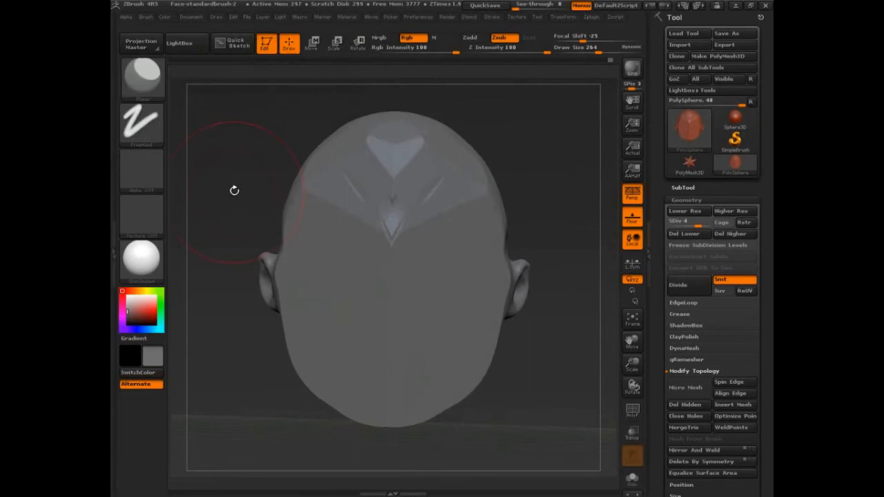
- Reposition the head, then choose a different brush from the Brush palette with Zadd on
drag(235, 190, 547, 345)
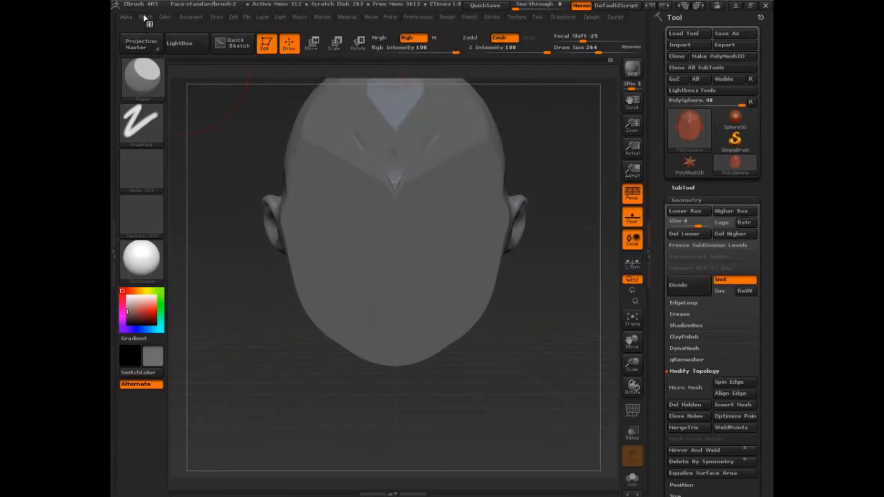
click(146, 17)
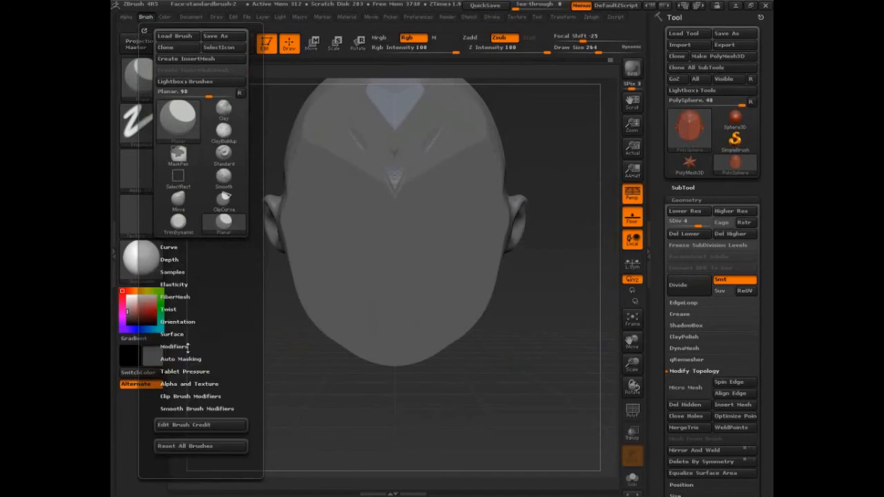
click(172, 345)
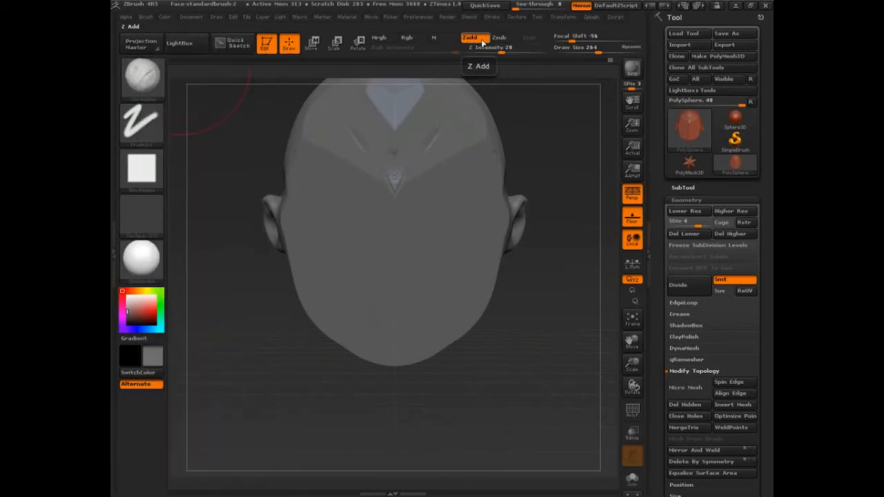
- Switch the brush to Zsub so it carves into the surface
click(141, 125)
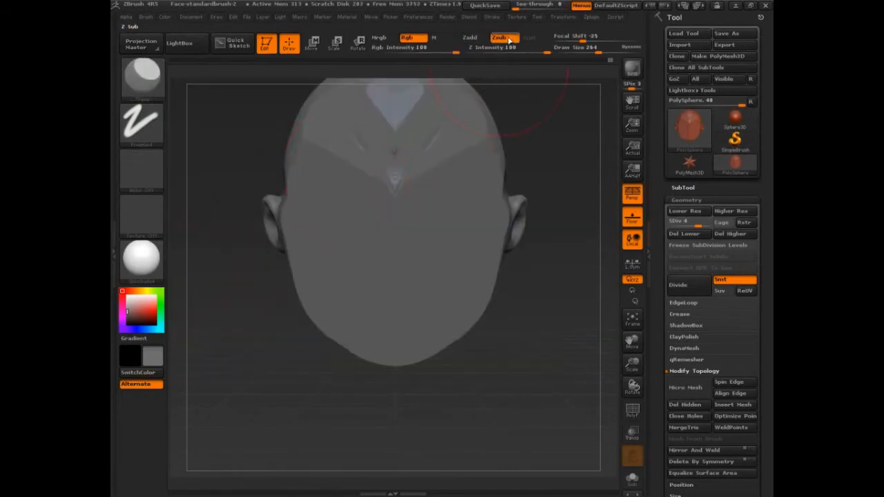
mouse_move(502, 47)
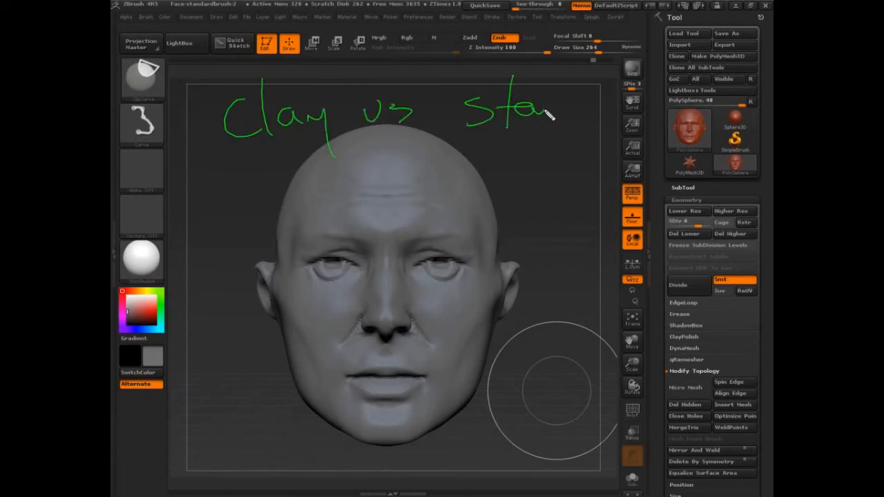
- Finish the clay versus standard heading, box 'Algorithm', and begin the topology independence note
drag(553, 113, 649, 110)
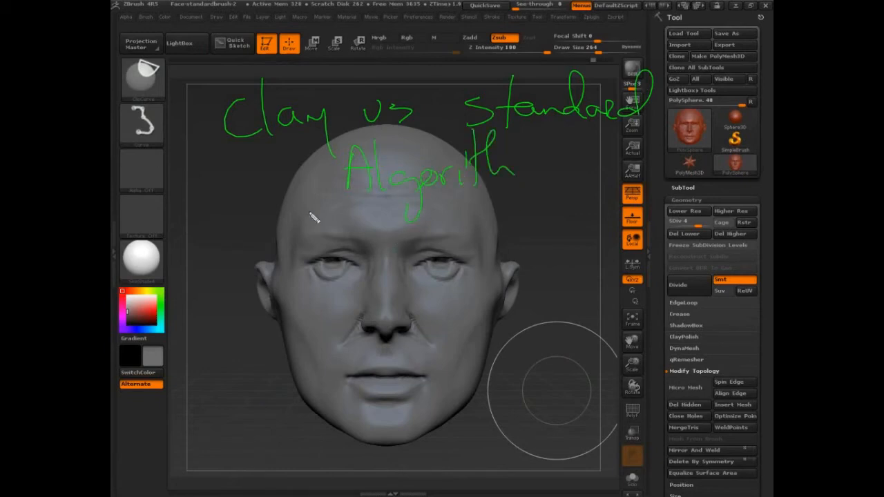
drag(297, 138, 304, 207)
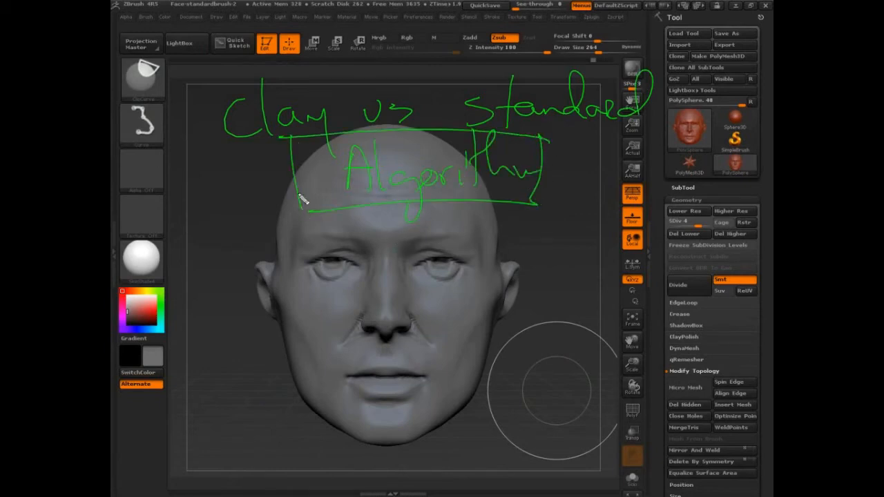
mouse_move(251, 352)
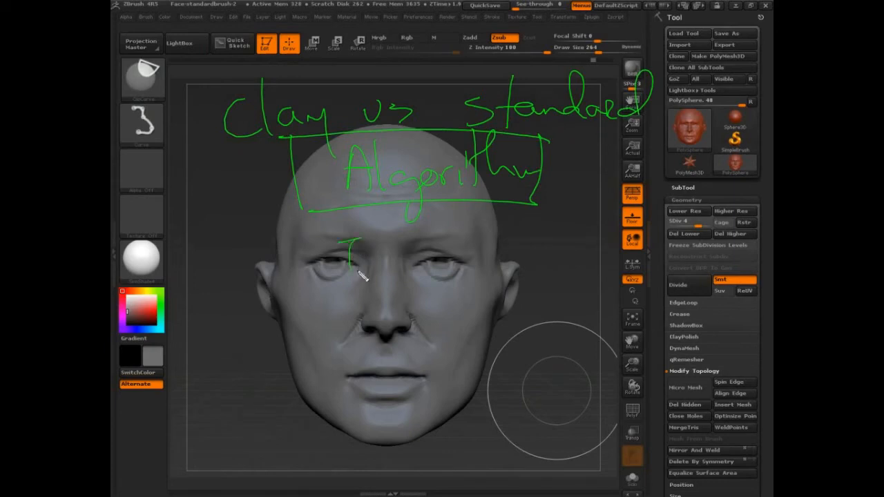
drag(346, 249, 483, 263)
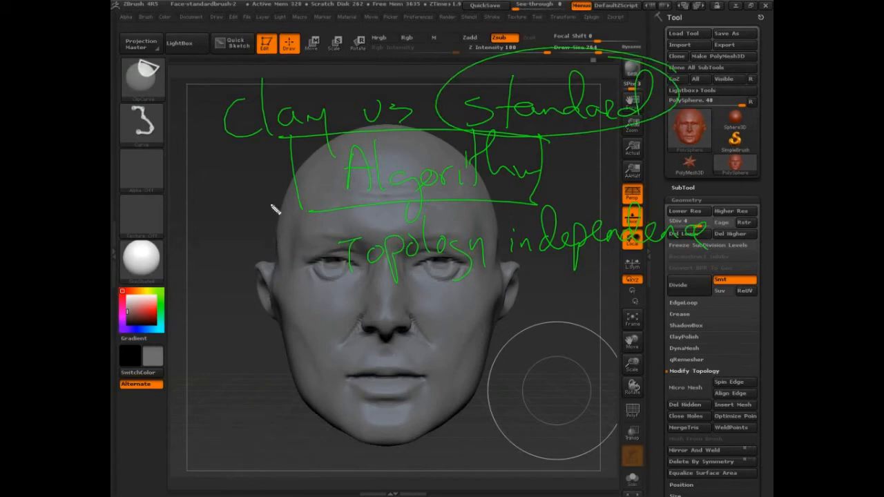
- Streak red strokes down the left cheek and box 'Topology independence' in red
drag(276, 214, 320, 411)
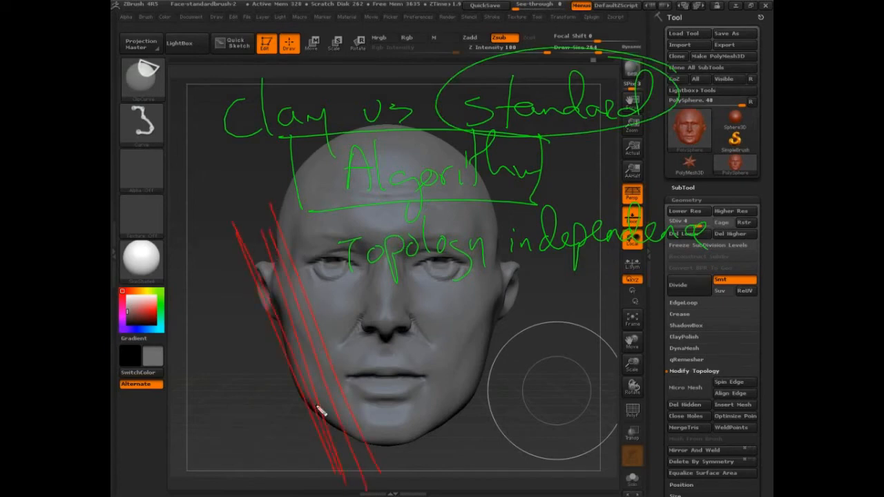
drag(318, 408, 370, 486)
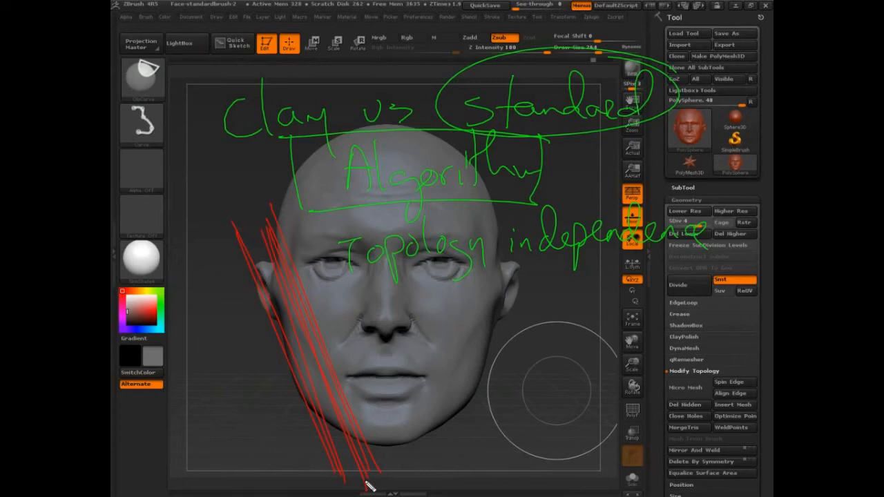
drag(324, 228, 725, 283)
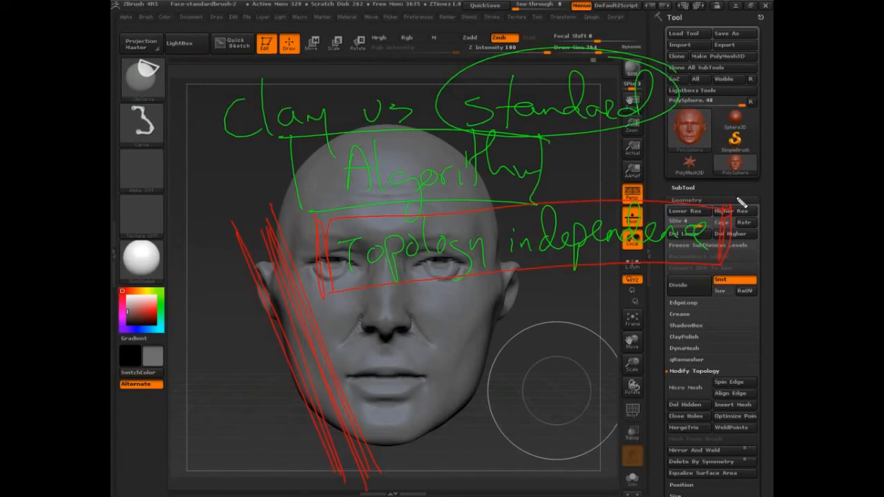
mouse_move(494, 283)
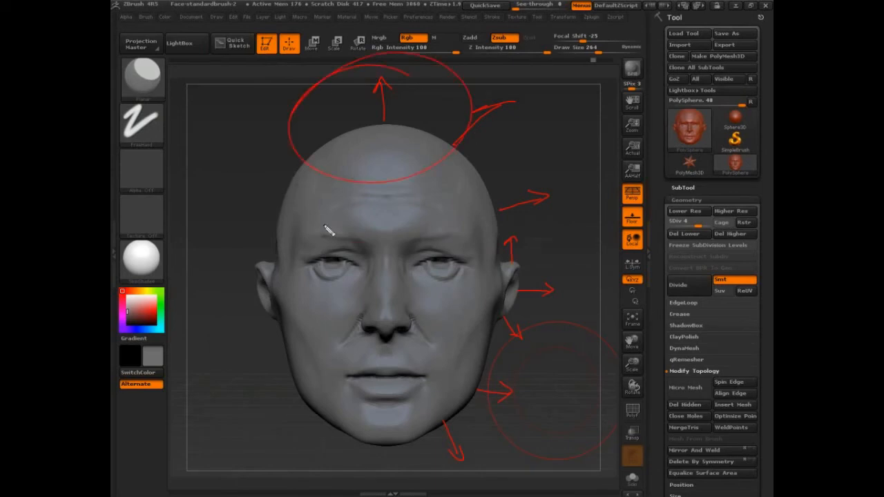
mouse_move(375, 116)
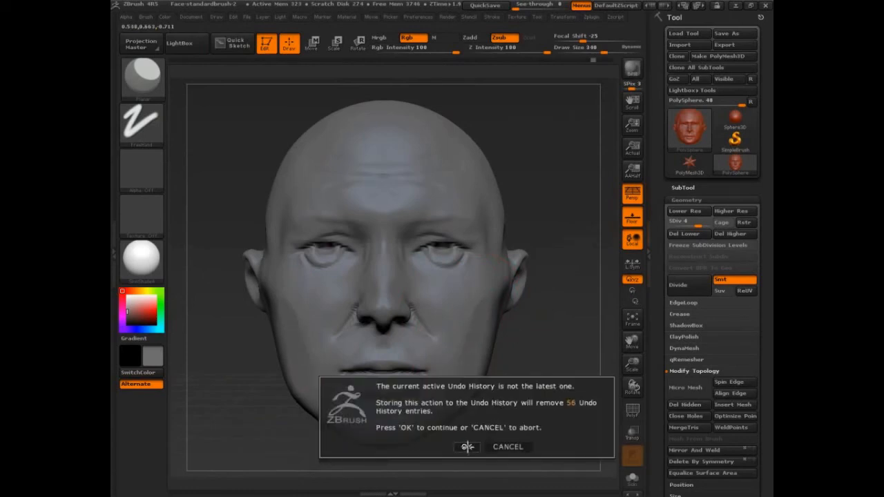
- Confirm discarding later undo entries, then flatten the nose and mouth into a smooth patch
click(467, 448)
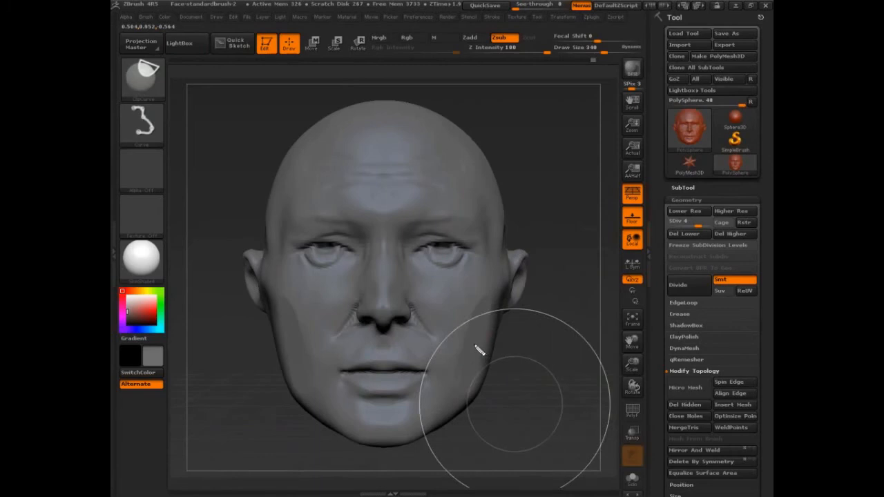
drag(477, 345, 541, 359)
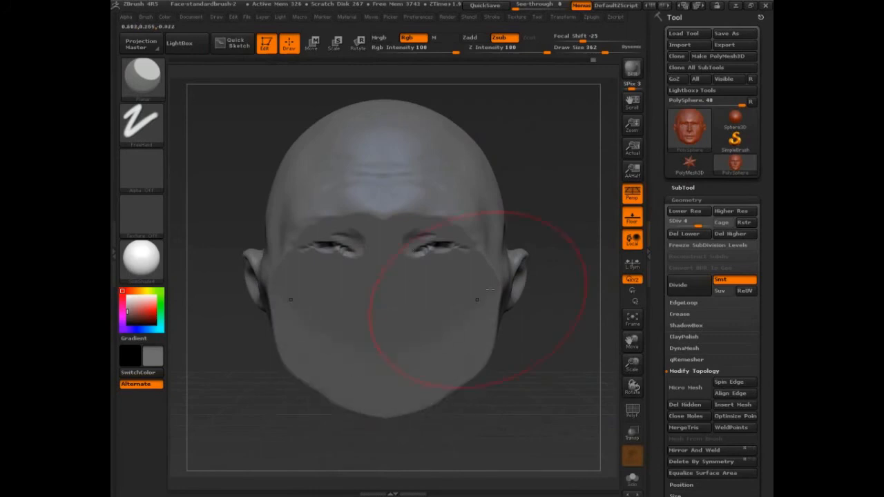
drag(477, 299, 495, 345)
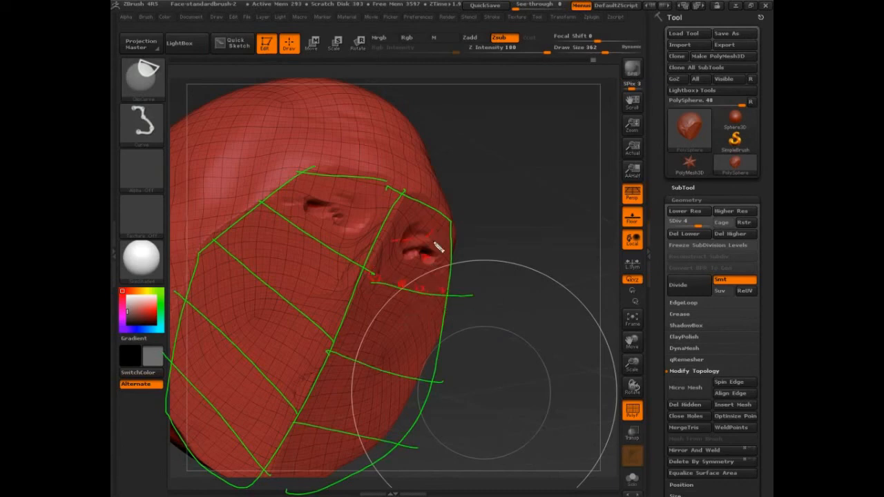
- Mark the wireframed lower cheek with small red strokes
drag(439, 249, 428, 384)
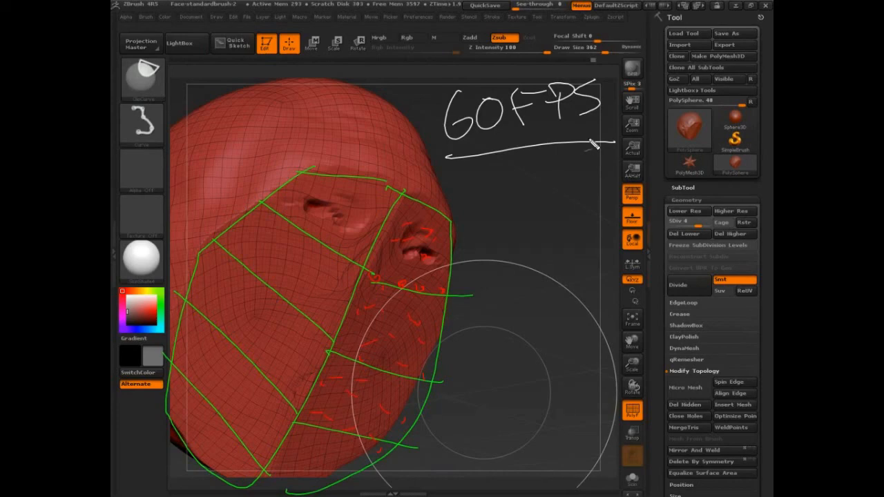
mouse_move(476, 200)
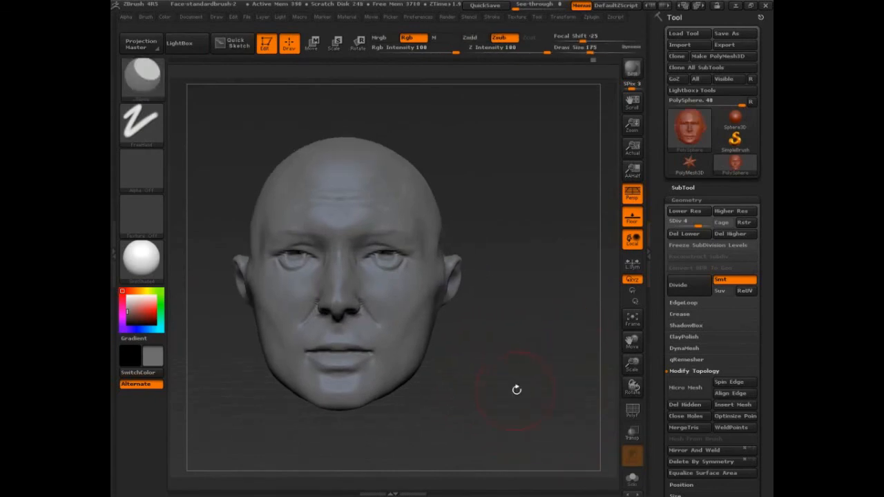
mouse_move(522, 392)
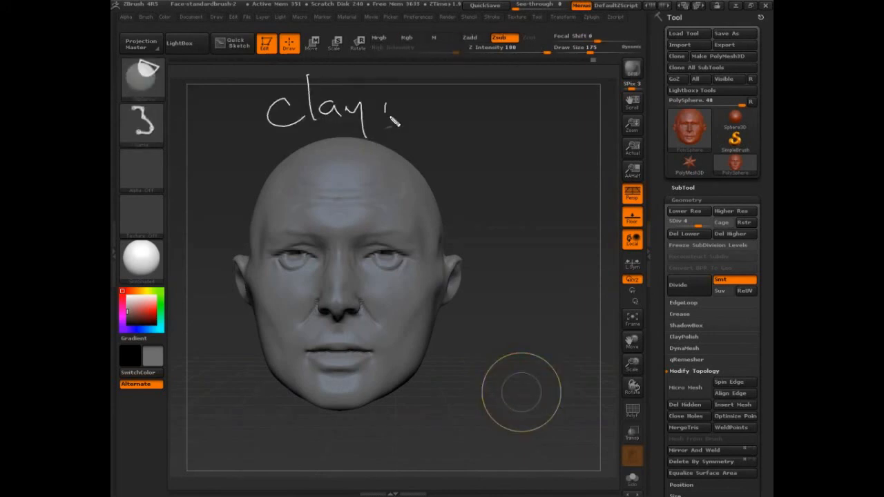
- Continue hand-writing the 'Clay vs Standard' heading above the head
drag(407, 111, 539, 113)
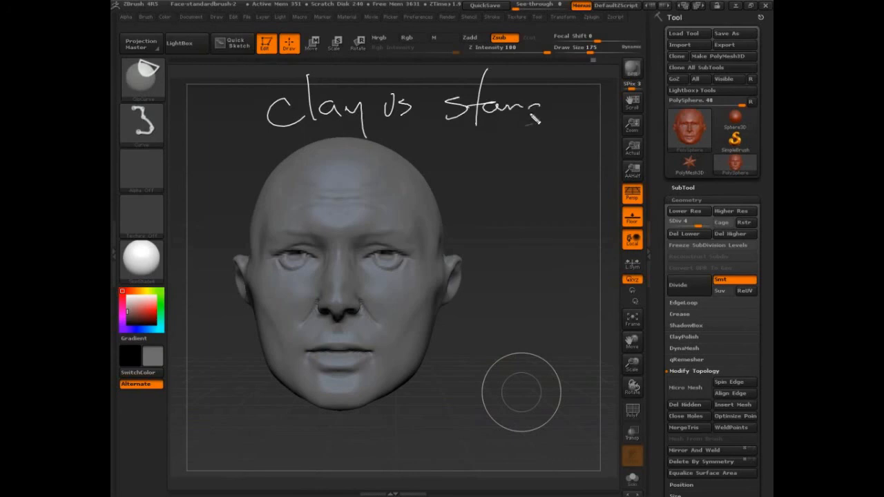